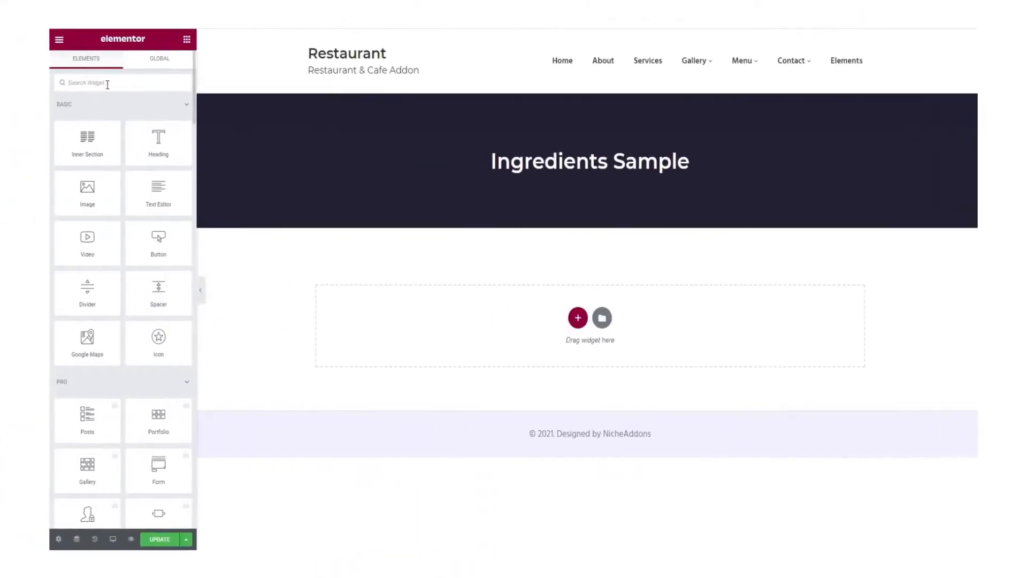
# - Add the Ingredients widget, try the Style Two layout, then settle on Style One
pyautogui.write('ingre')
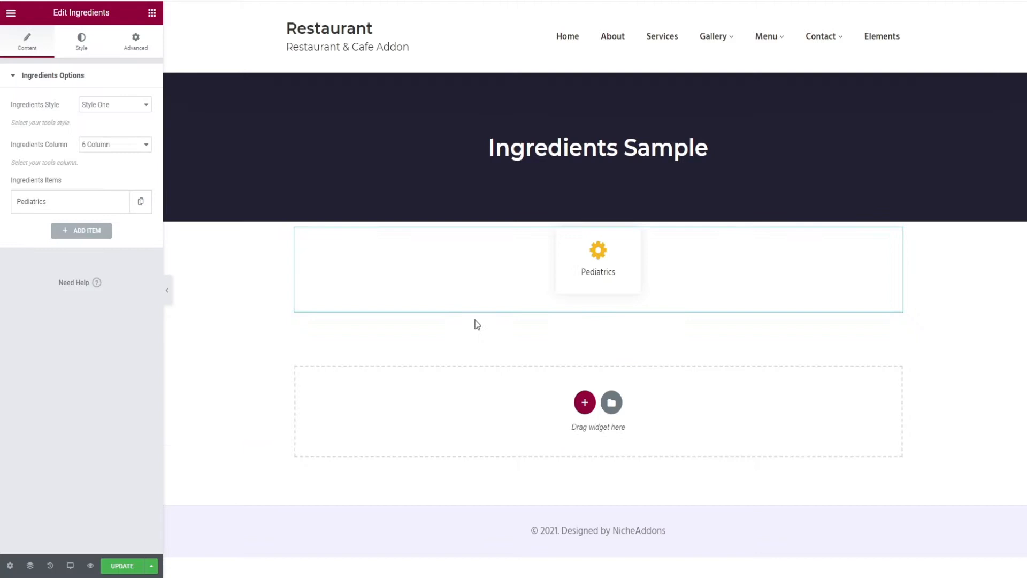
pyautogui.click(114, 104)
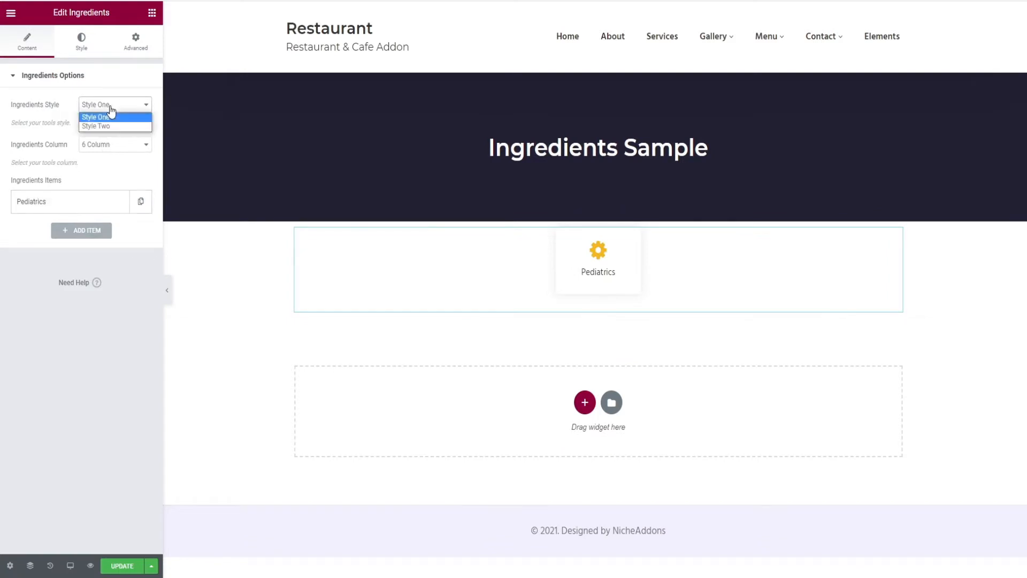
pyautogui.click(96, 126)
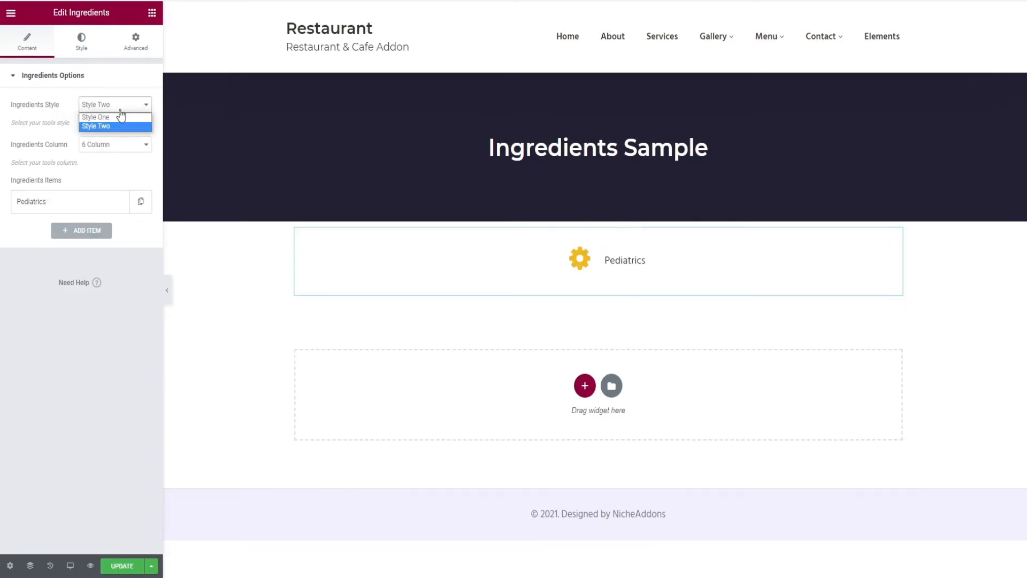
pyautogui.click(96, 117)
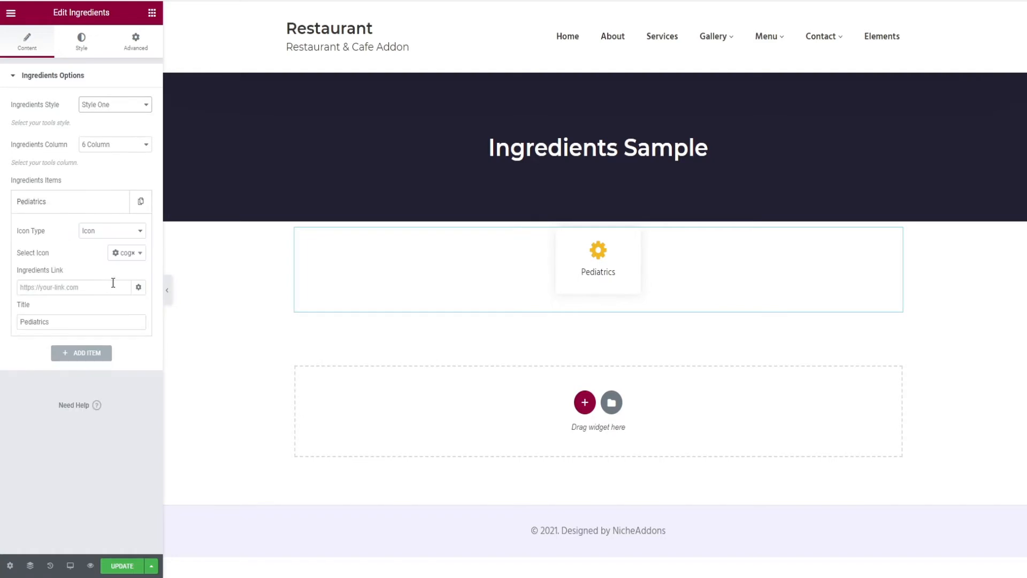
# - Create six icon items titled Apple, Kiwi, Chicken, Beer, Steak and Coffee
pyautogui.write('Ap')
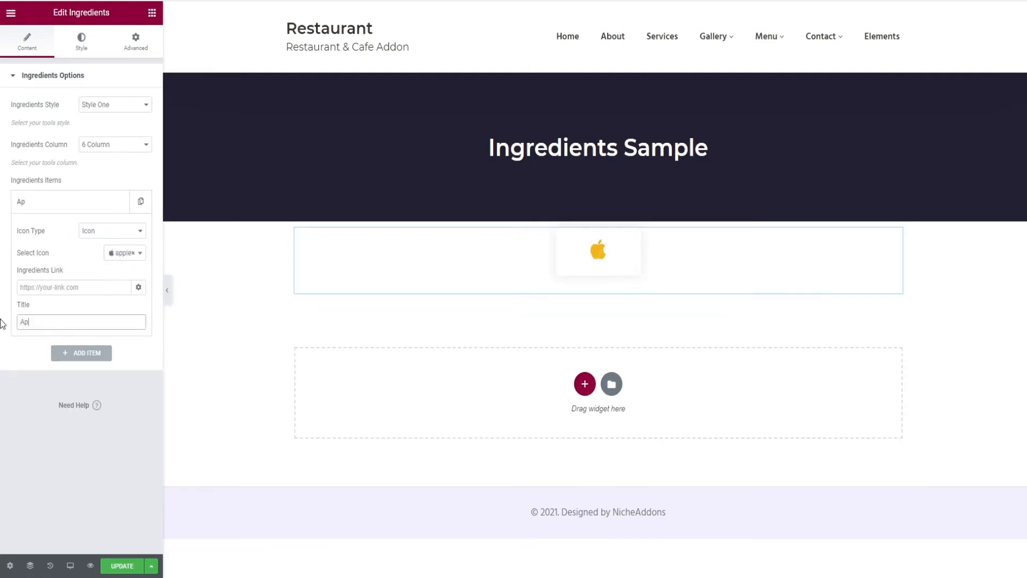
pyautogui.click(81, 352)
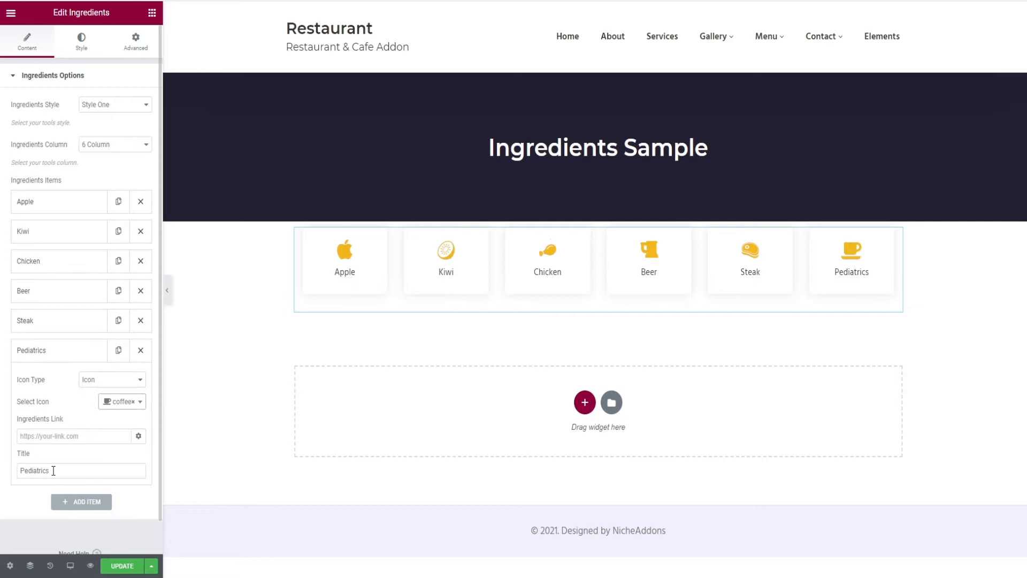
pyautogui.write('Coffee')
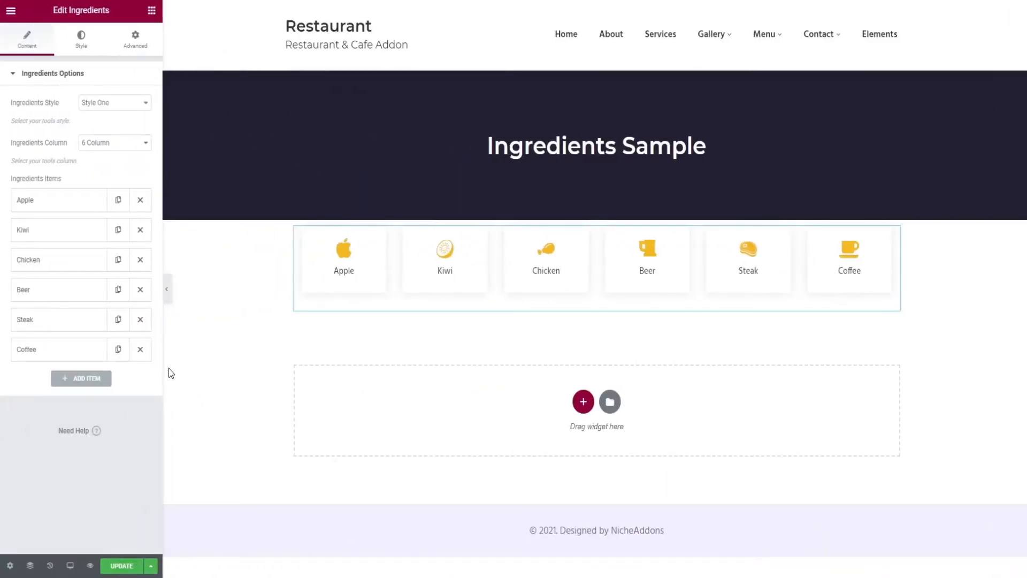
# - Preview the six cards in Style Two, revert to Style One, and show styling settings
pyautogui.click(114, 102)
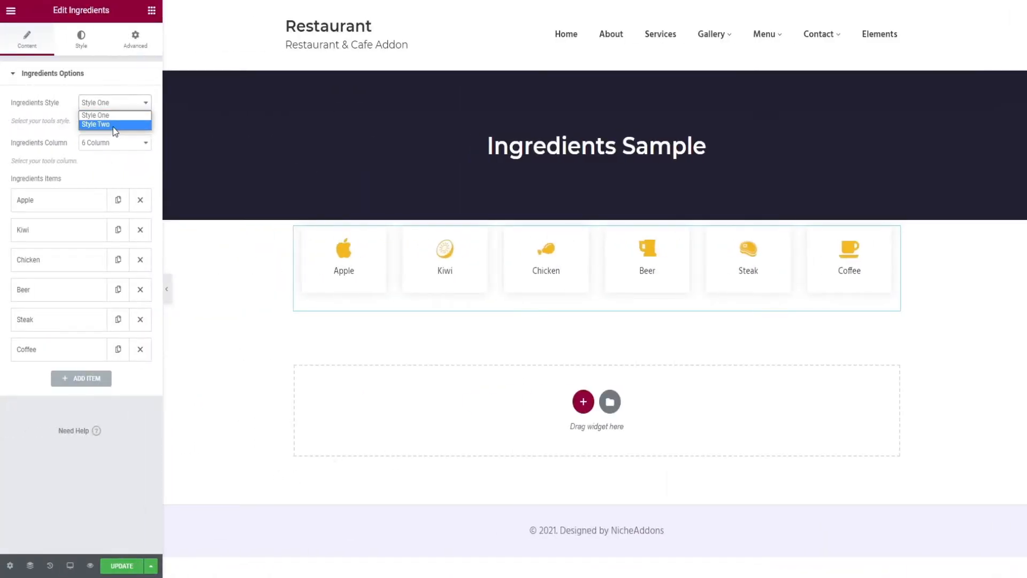
pyautogui.click(105, 124)
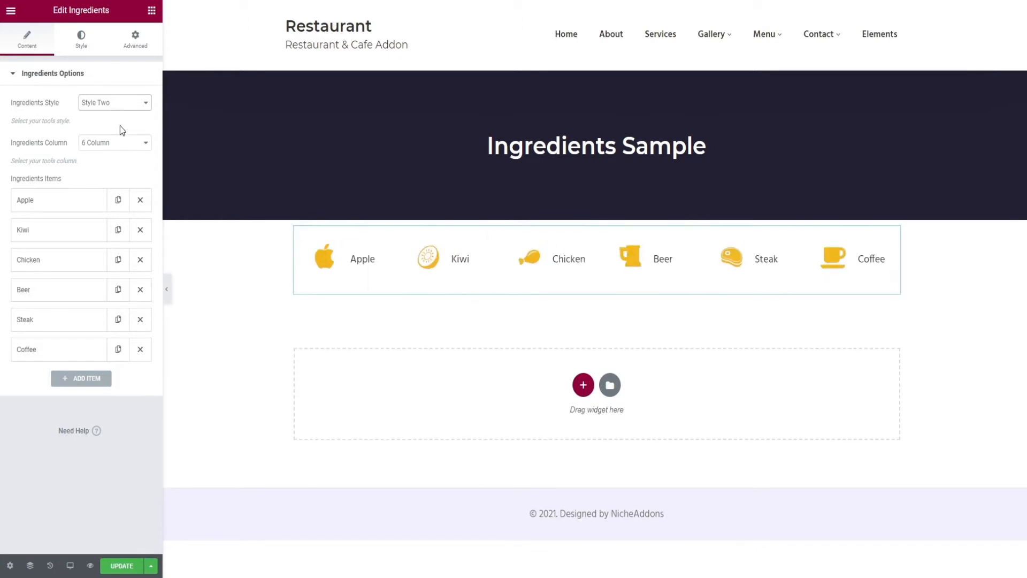
pyautogui.click(114, 102)
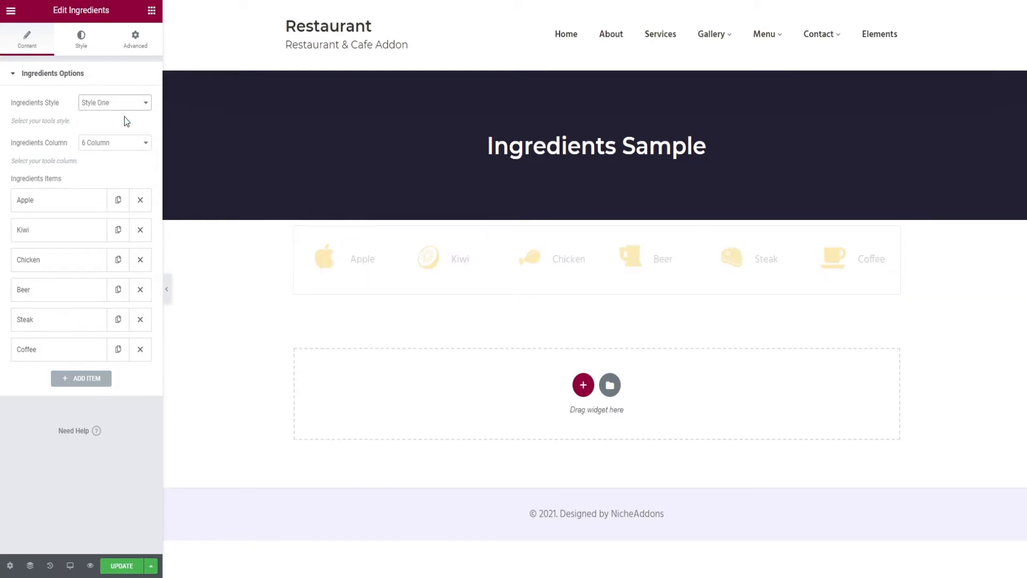
pyautogui.click(81, 37)
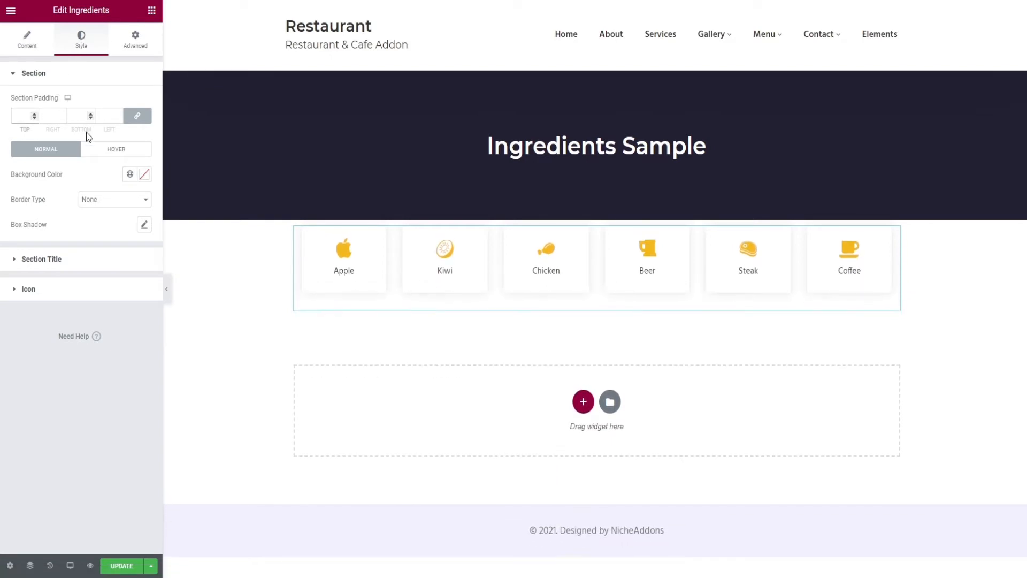
pyautogui.click(145, 174)
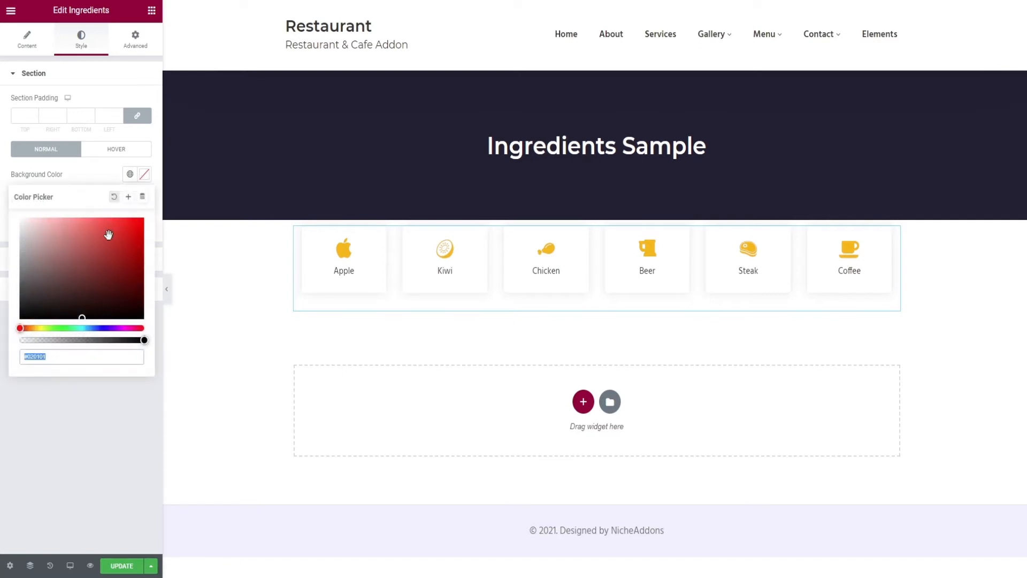
pyautogui.click(132, 250)
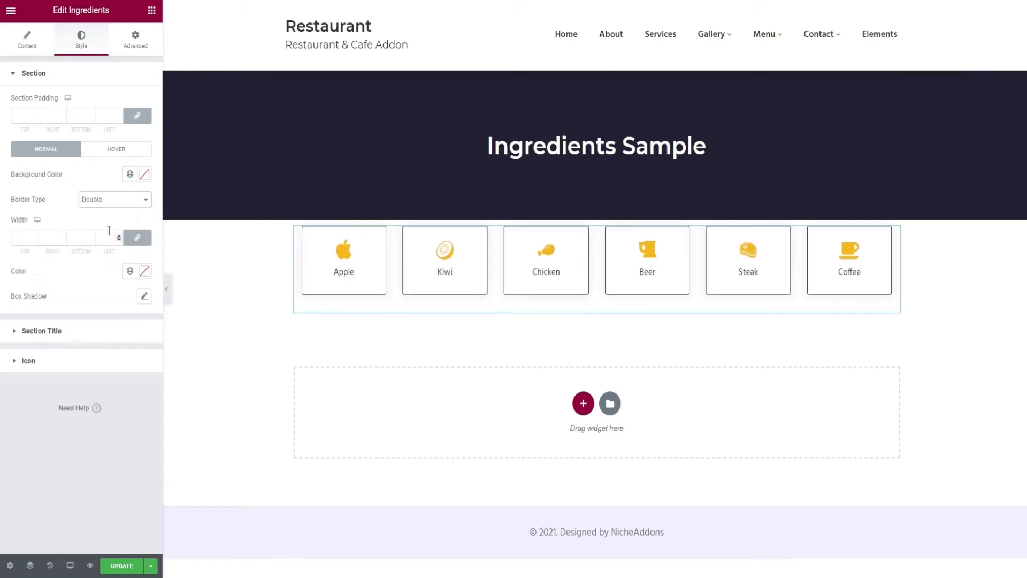
pyautogui.click(114, 200)
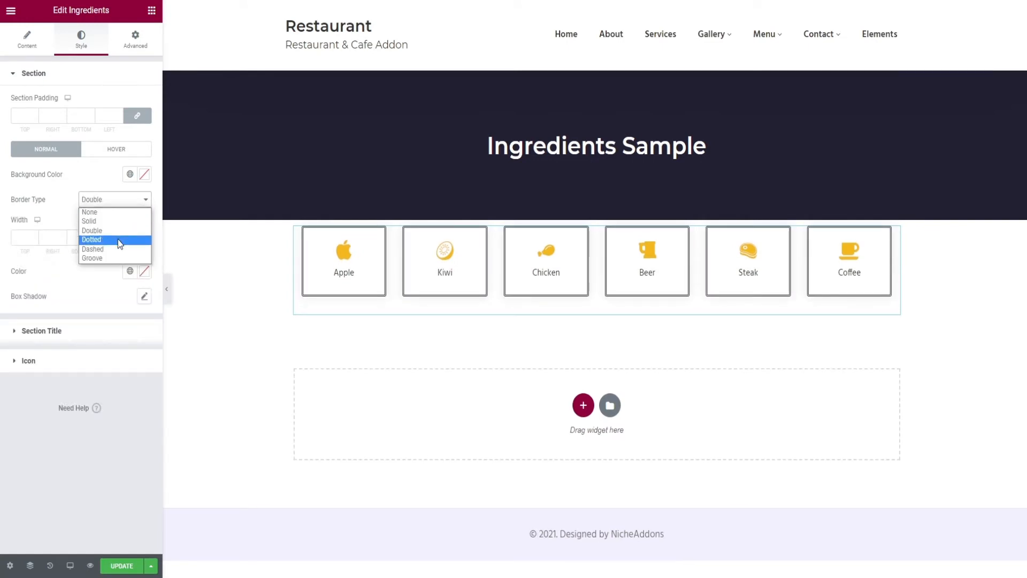
pyautogui.click(89, 212)
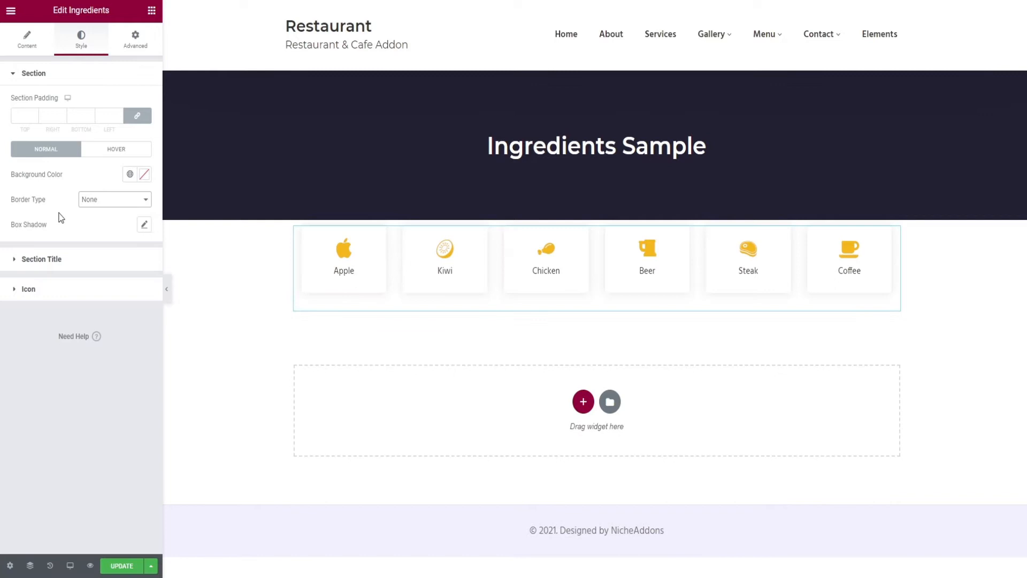
# - Try a custom card shadow with changed offsets, spread and Inset position, then reset it
pyautogui.click(144, 225)
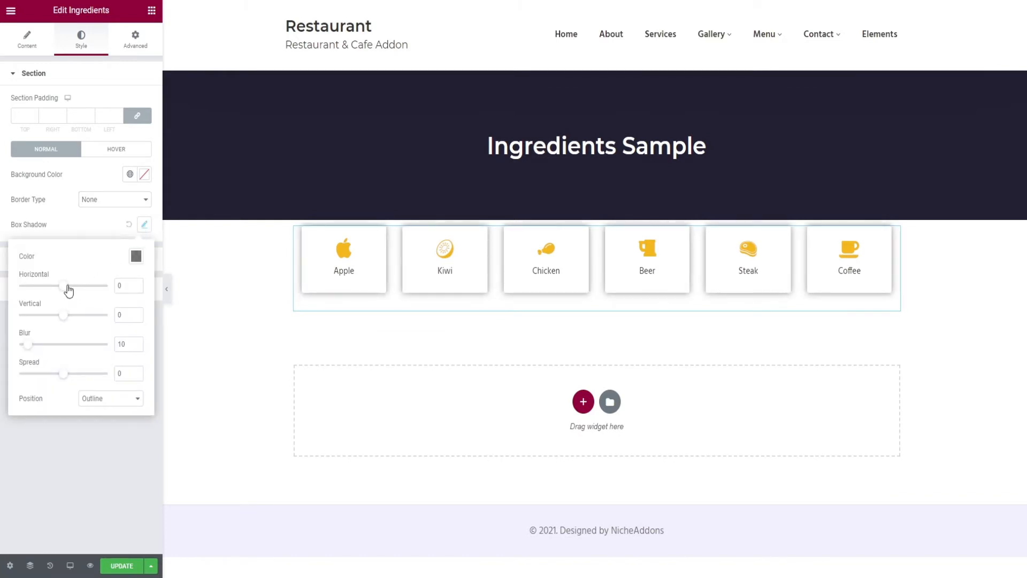
pyautogui.moveTo(87, 286); pyautogui.dragTo(58, 285)
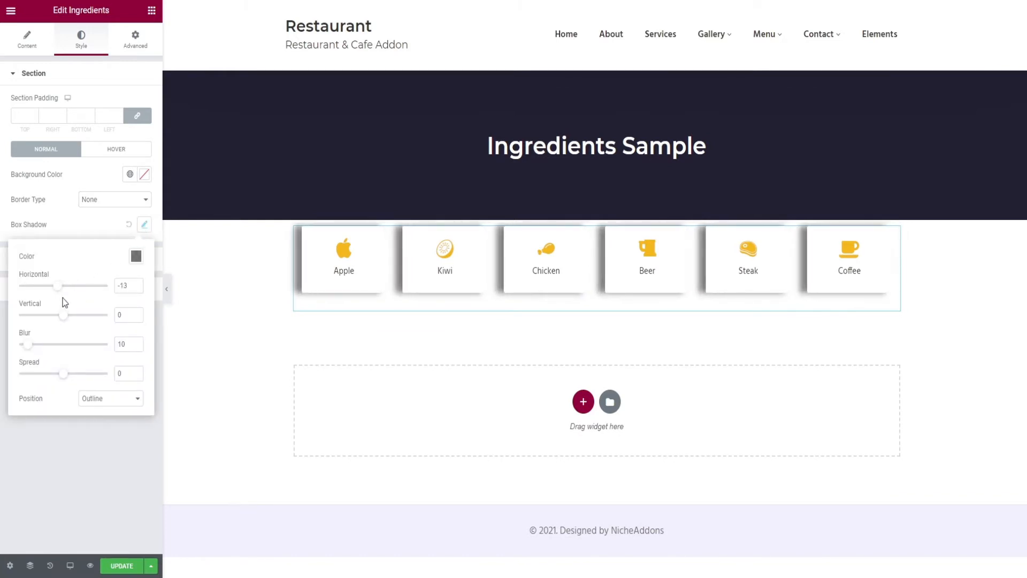
pyautogui.moveTo(64, 315); pyautogui.dragTo(62, 314)
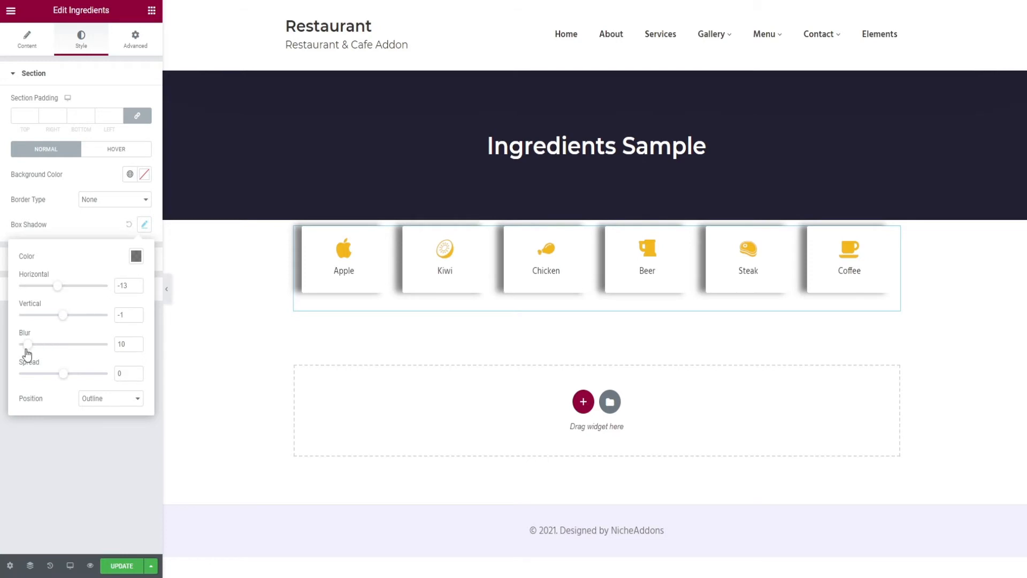
pyautogui.moveTo(28, 344); pyautogui.dragTo(36, 344)
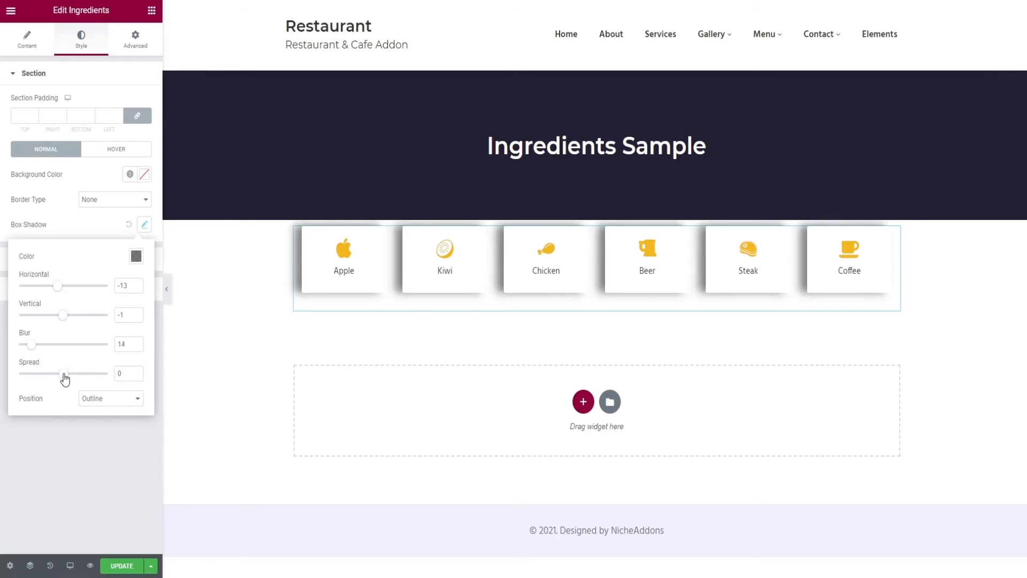
pyautogui.click(110, 398)
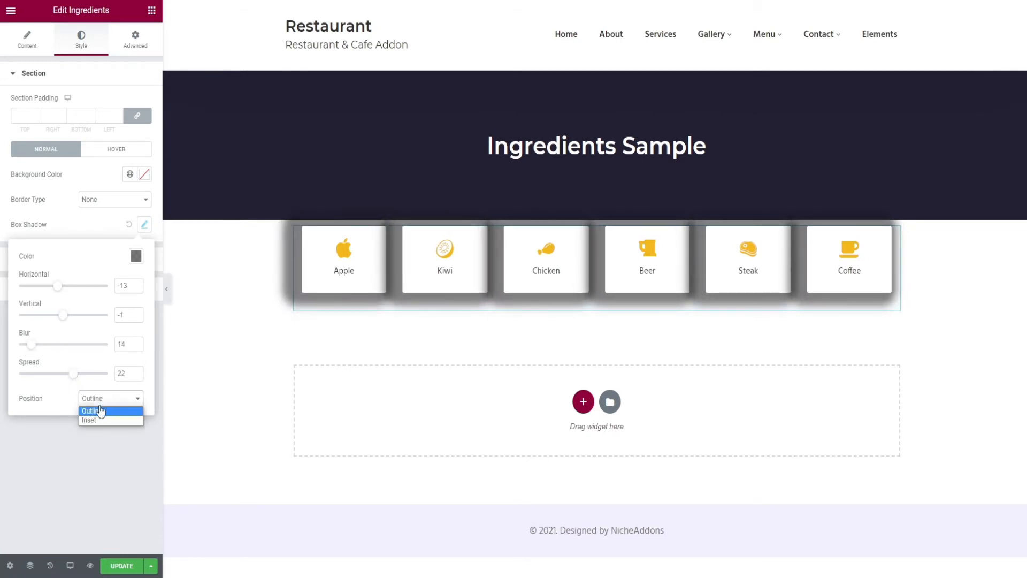
pyautogui.click(91, 420)
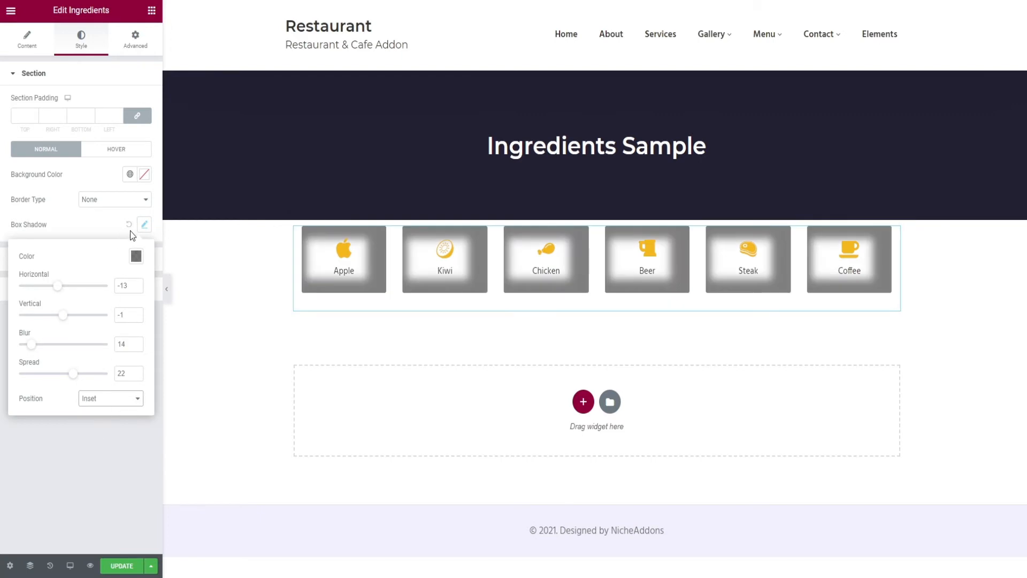
pyautogui.click(144, 224)
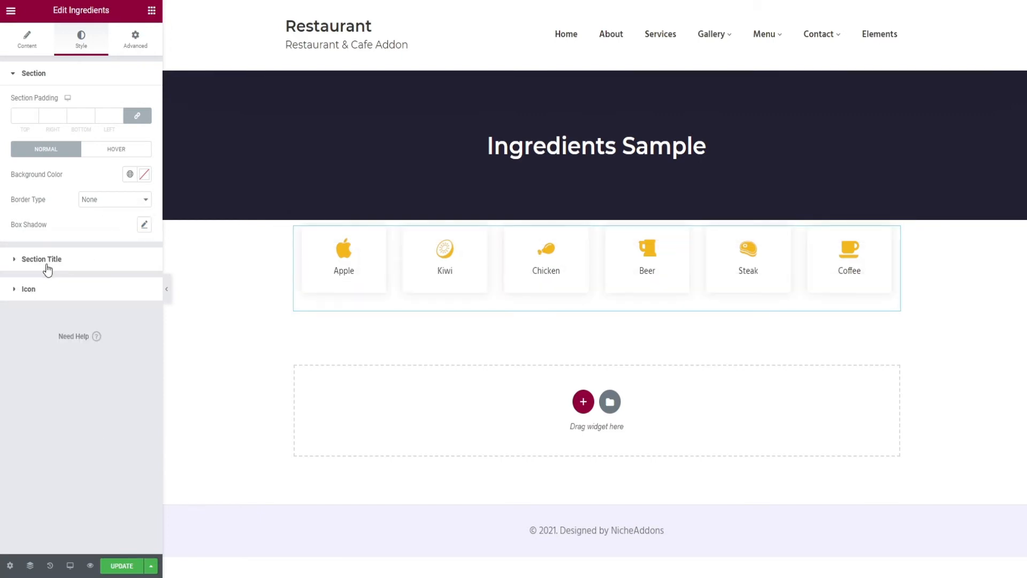
# - Try a script font family and a different text size on the card titles
pyautogui.click(41, 259)
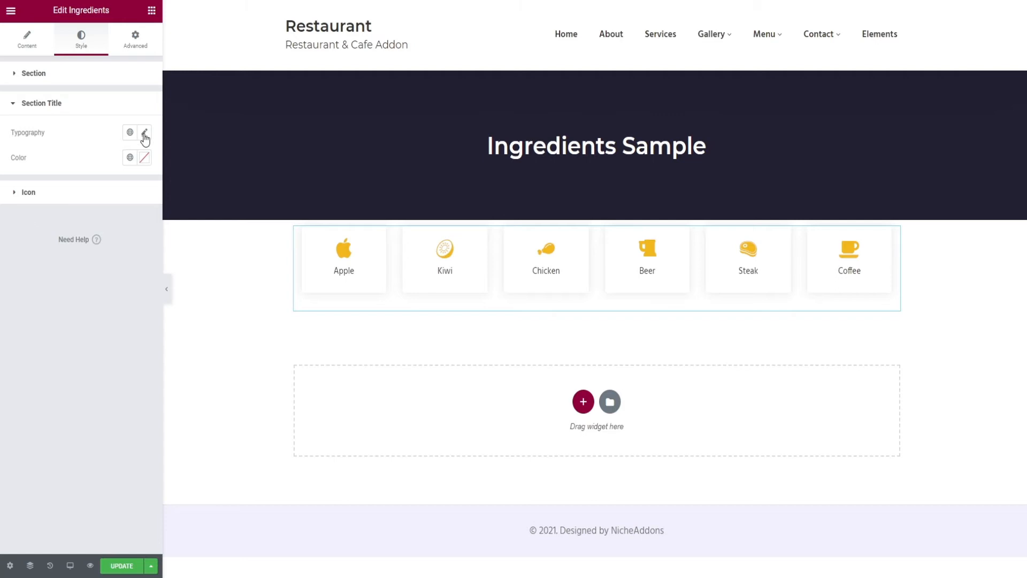
pyautogui.click(145, 133)
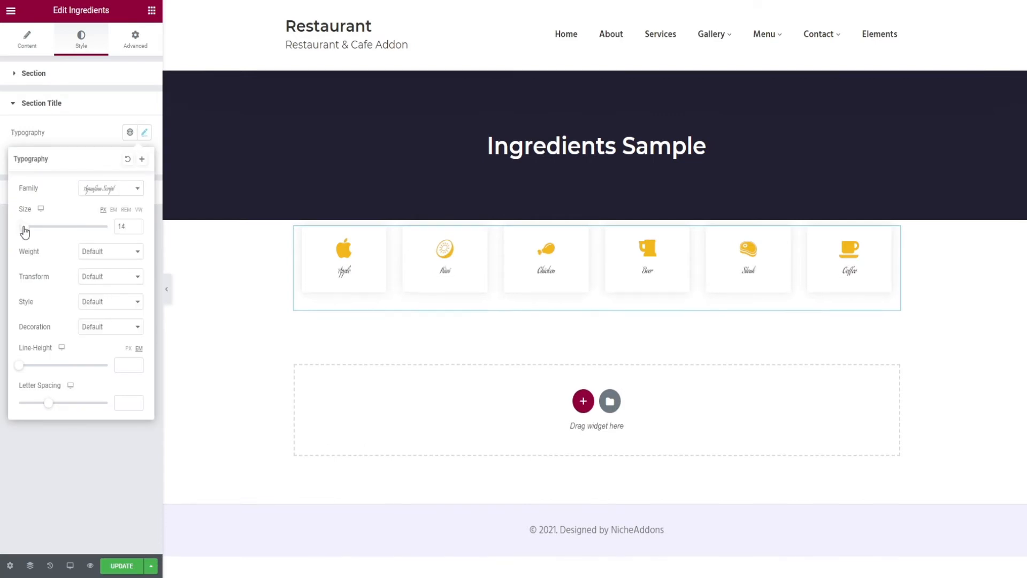
pyautogui.moveTo(25, 226); pyautogui.dragTo(34, 226)
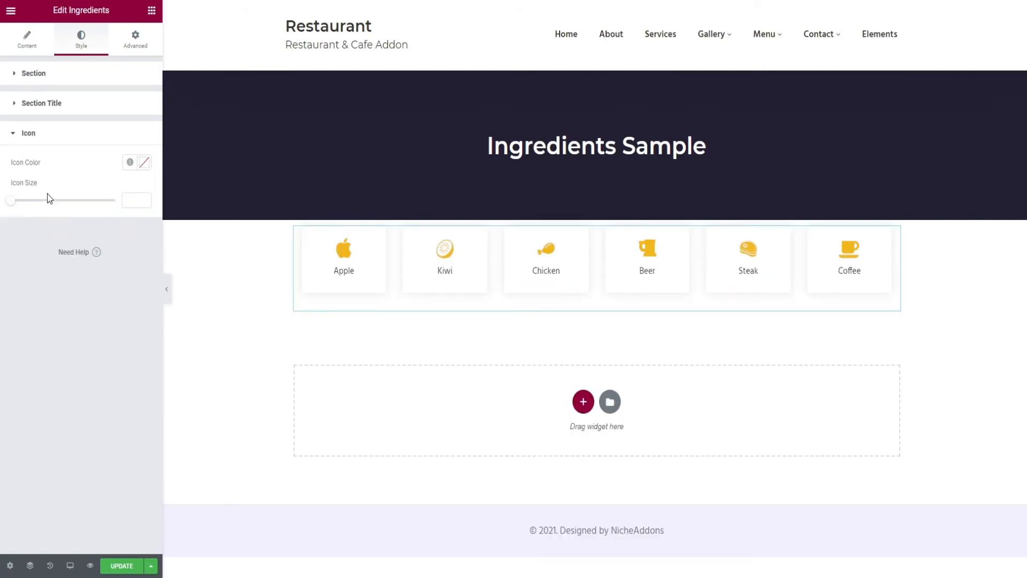
pyautogui.moveTo(10, 201); pyautogui.dragTo(30, 201)
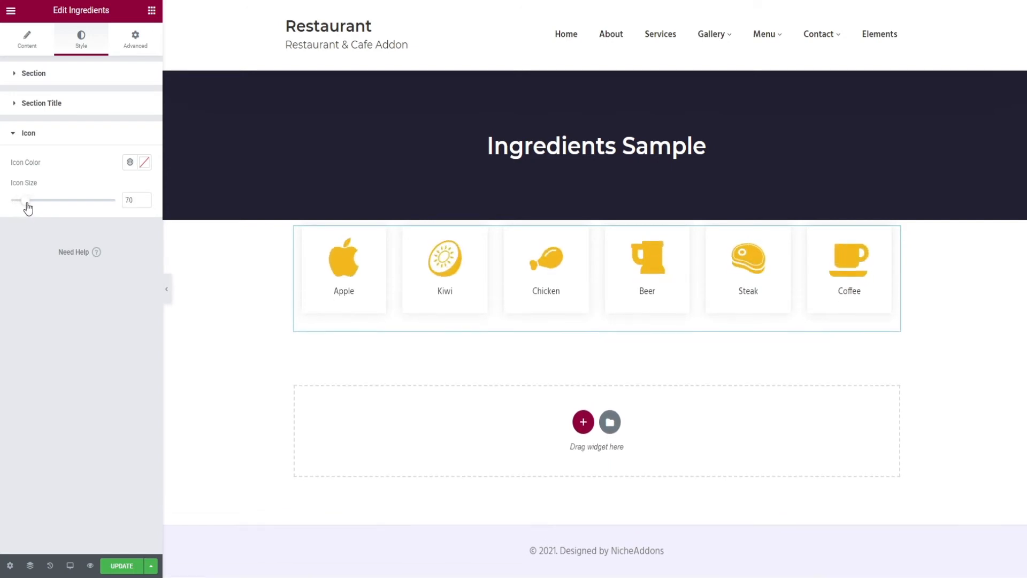
pyautogui.click(145, 162)
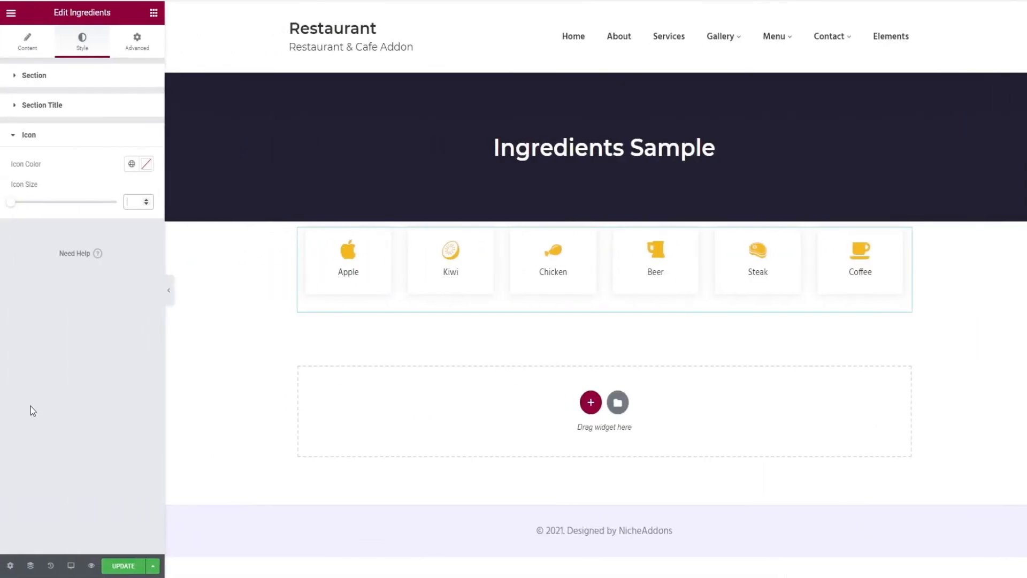
pyautogui.click(123, 565)
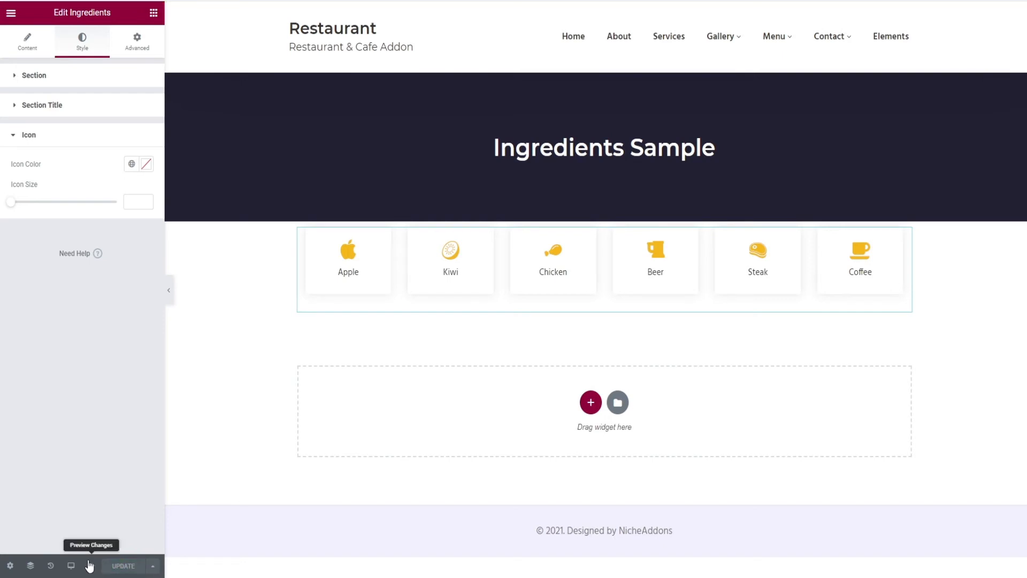
# - Preview the live page and scroll through the Style One, Style Two and Multi Column sections
pyautogui.click(71, 566)
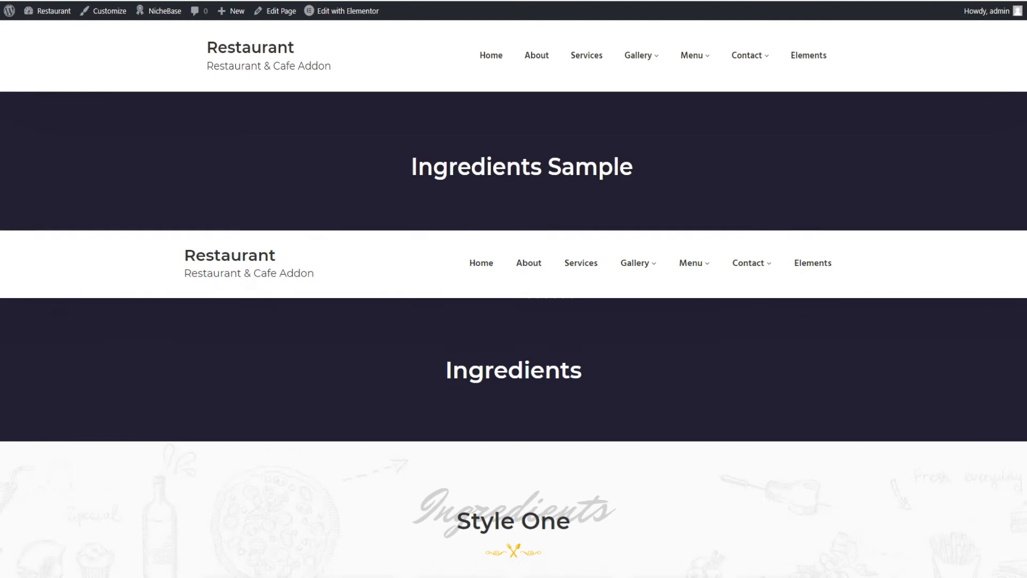
pyautogui.scroll(-3)
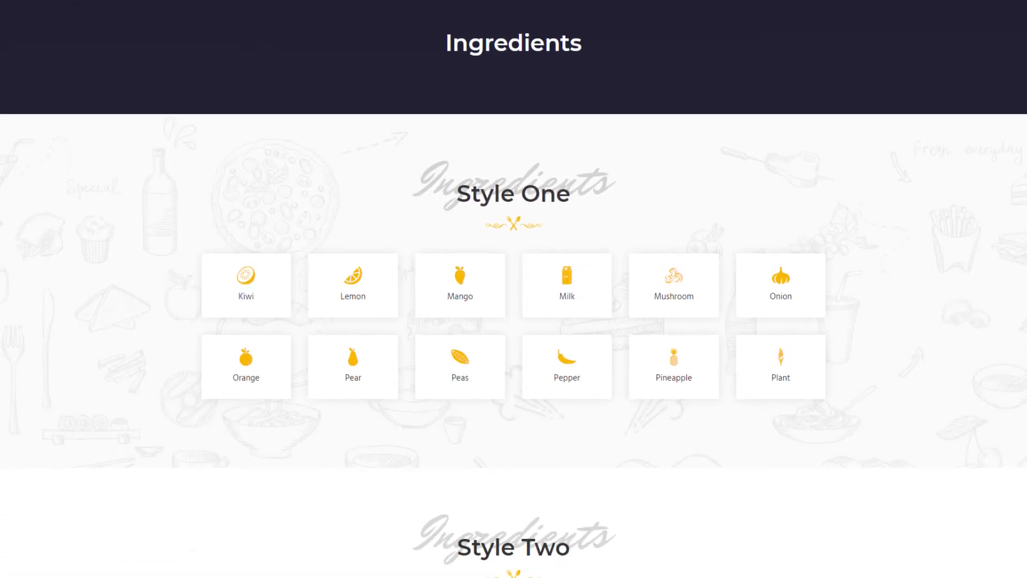
pyautogui.scroll(-3)
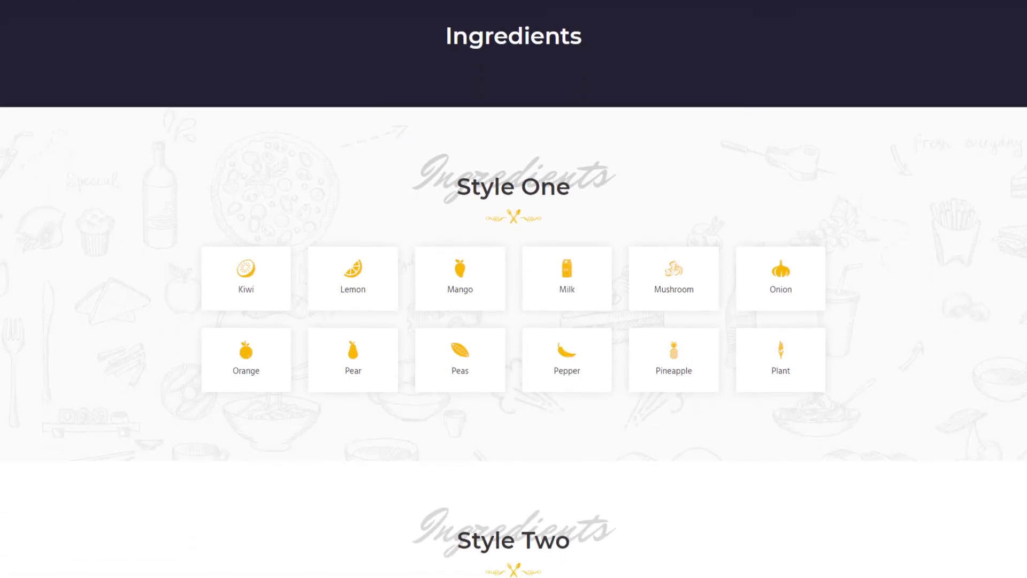
pyautogui.scroll(-3)
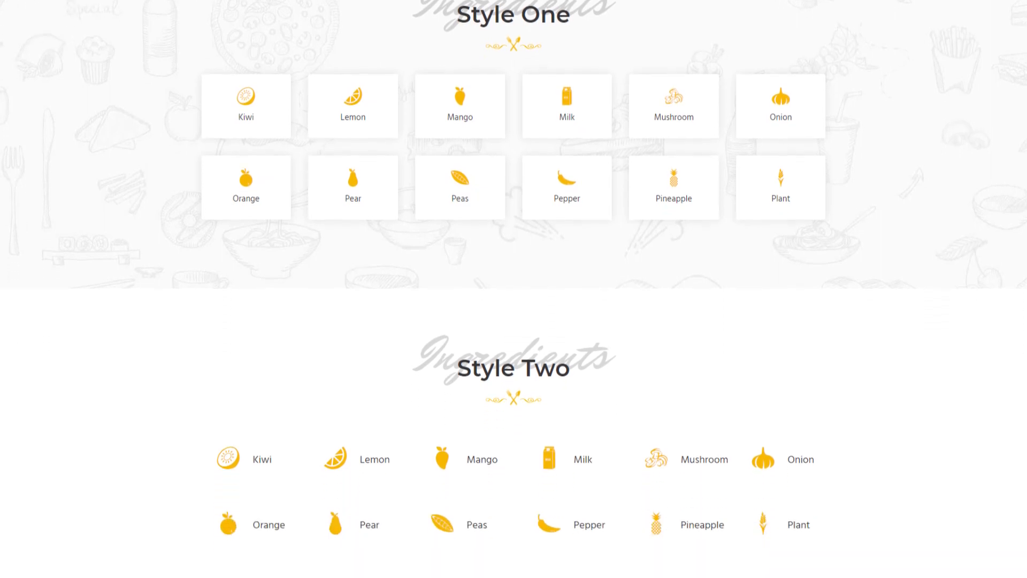
pyautogui.scroll(-3)
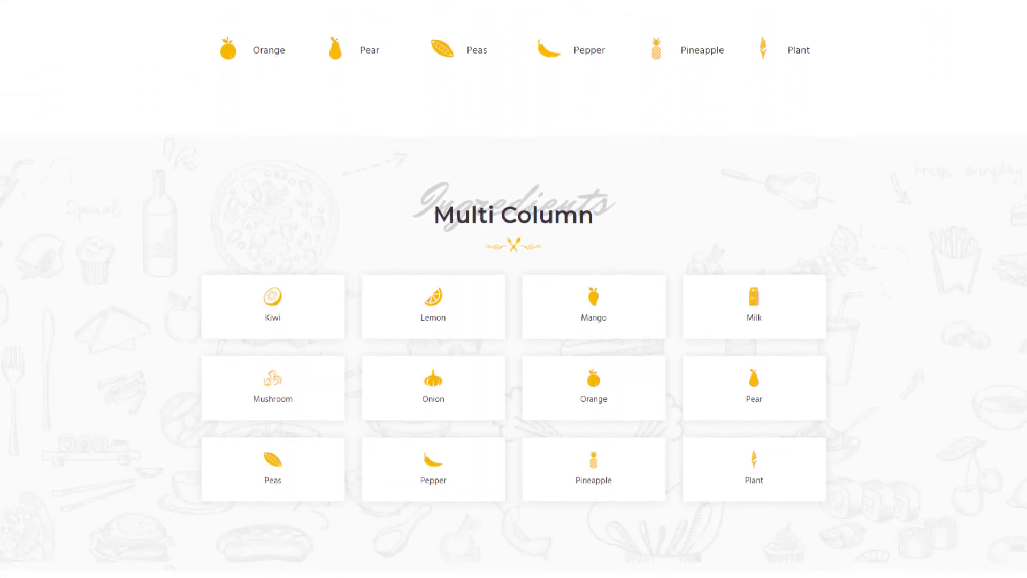
pyautogui.scroll(-3)
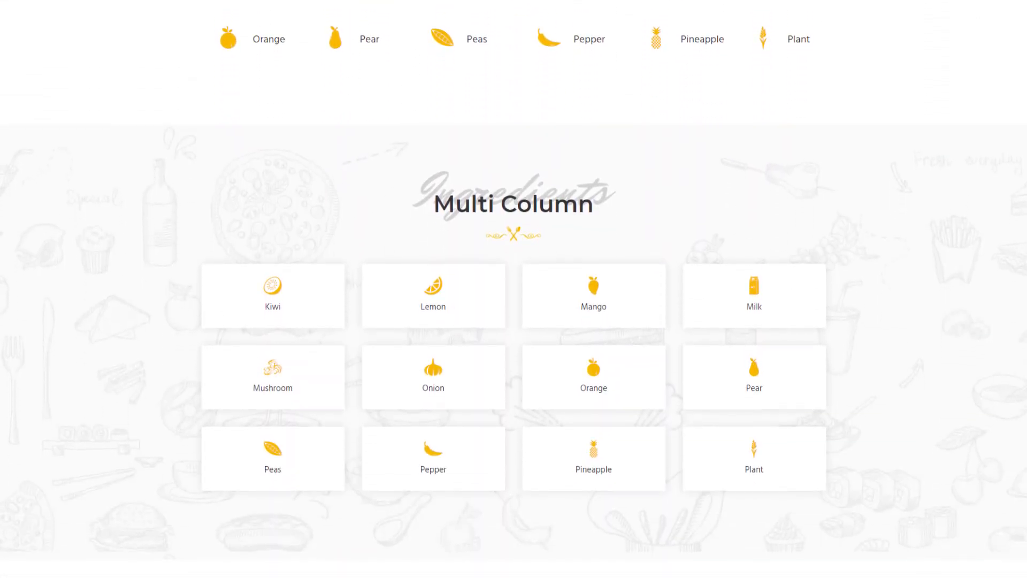
pyautogui.scroll(3)
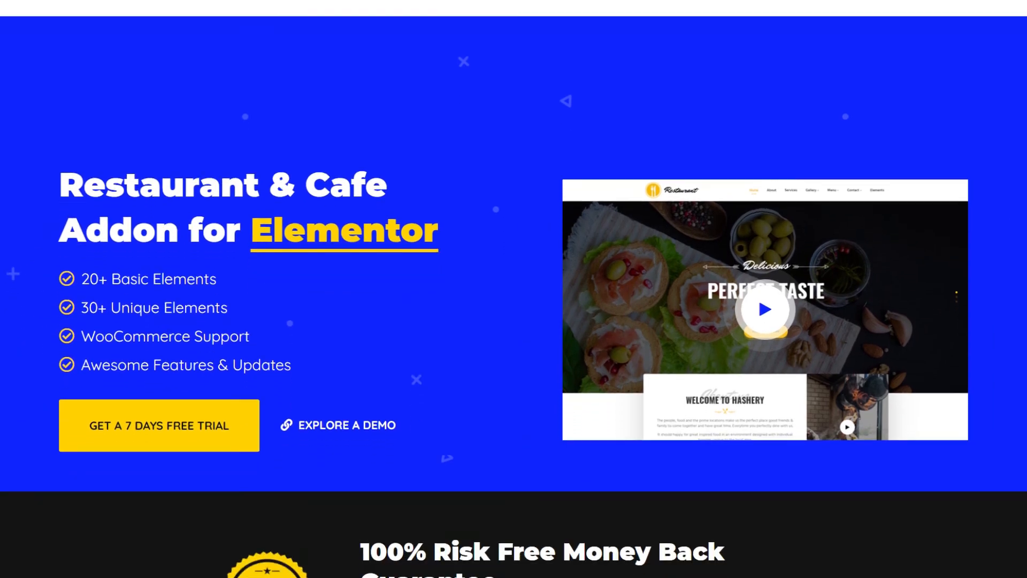
pyautogui.scroll(-3)
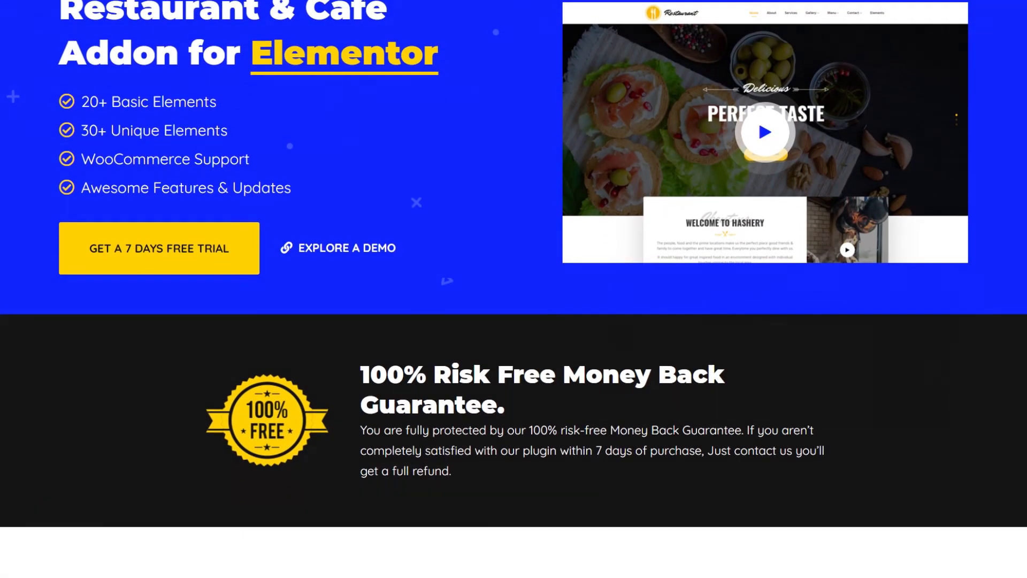